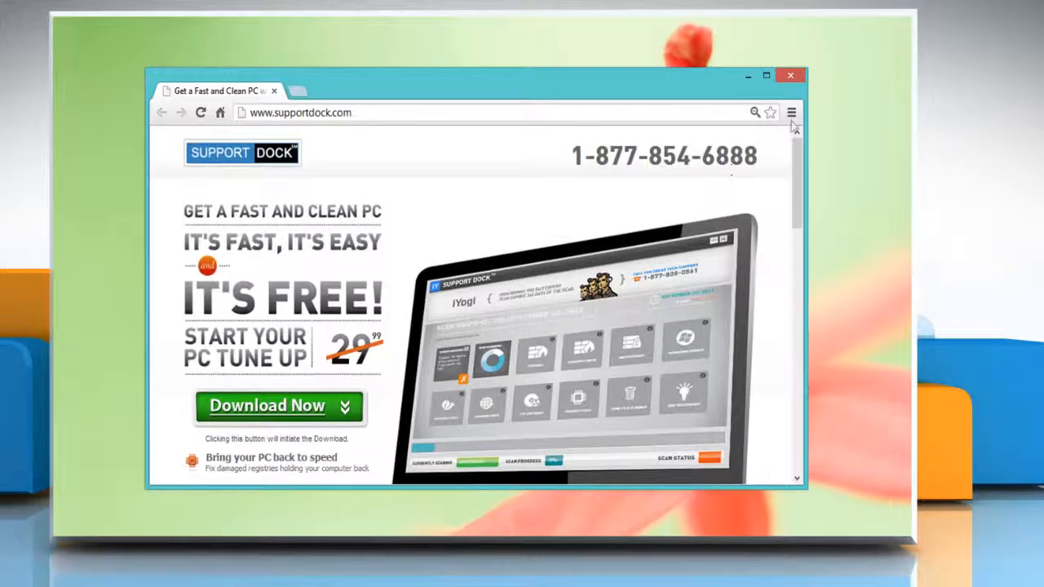
Show Chrome's main menu over the Support Dock page.
left_click(789, 113)
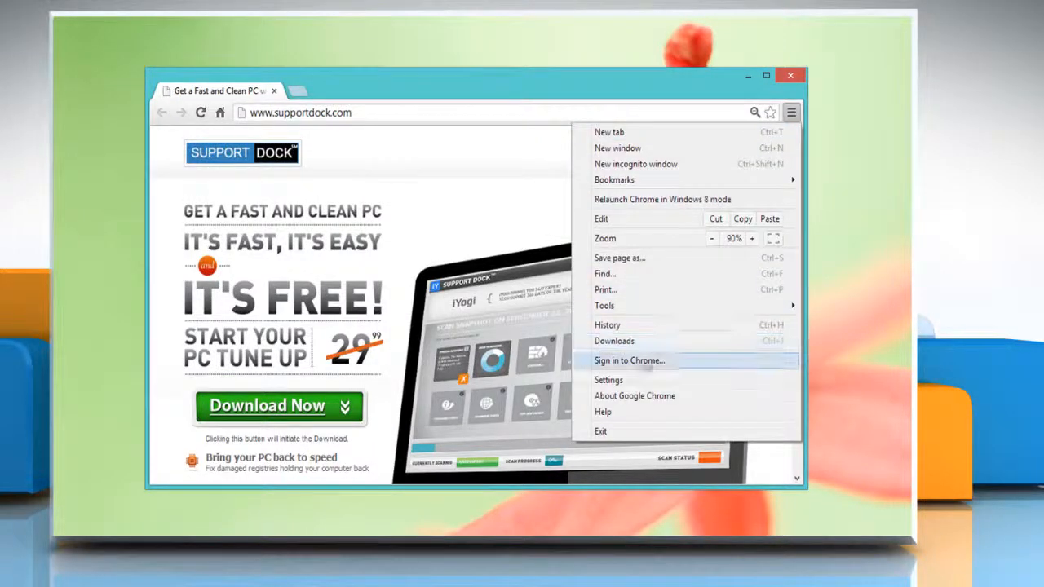
In Settings' advanced Downloads section, change the download location to C:\My New Downloads.
left_click(608, 378)
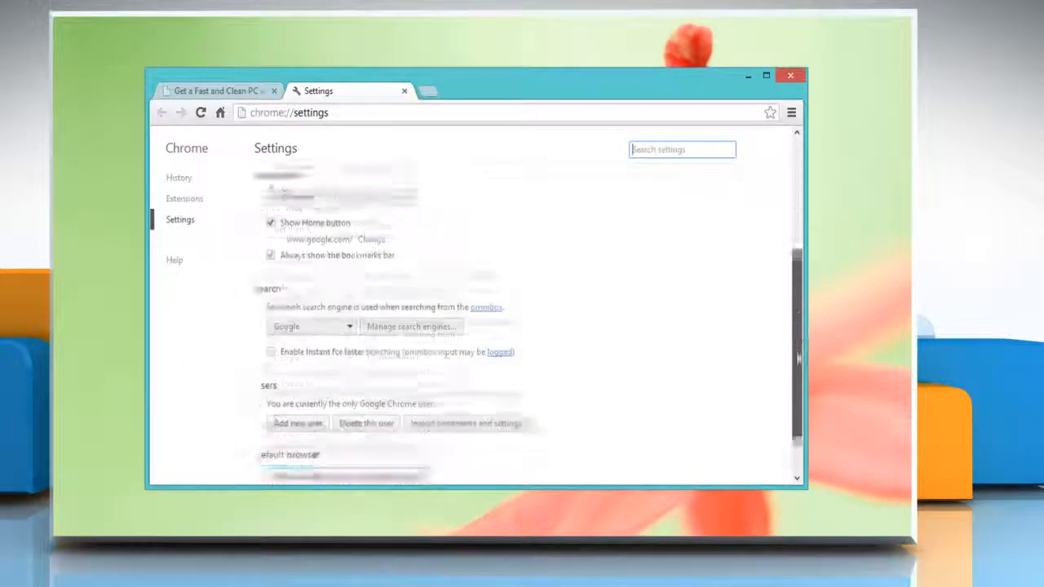
scroll("down", 3)
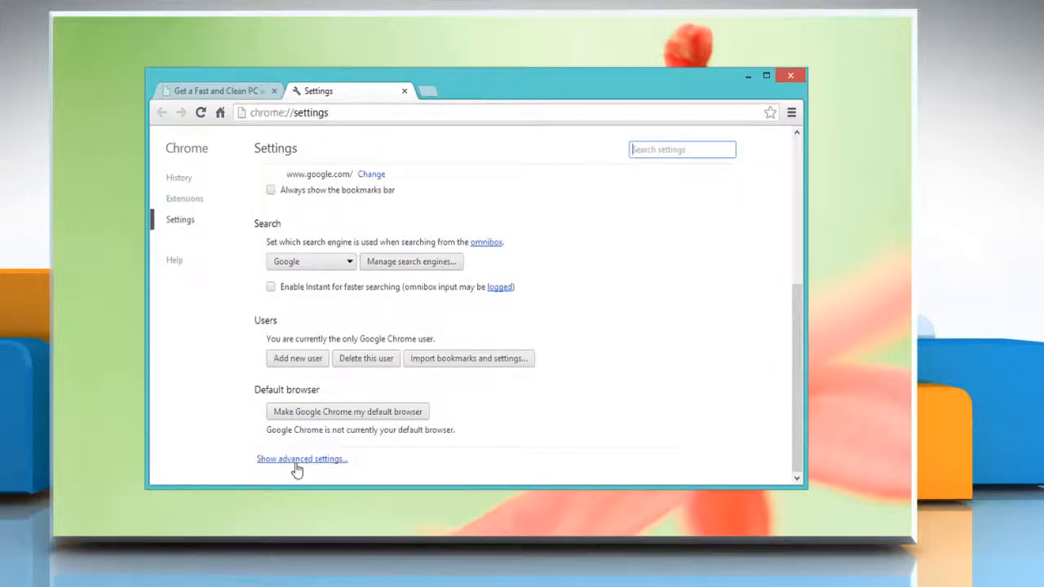
left_click(301, 458)
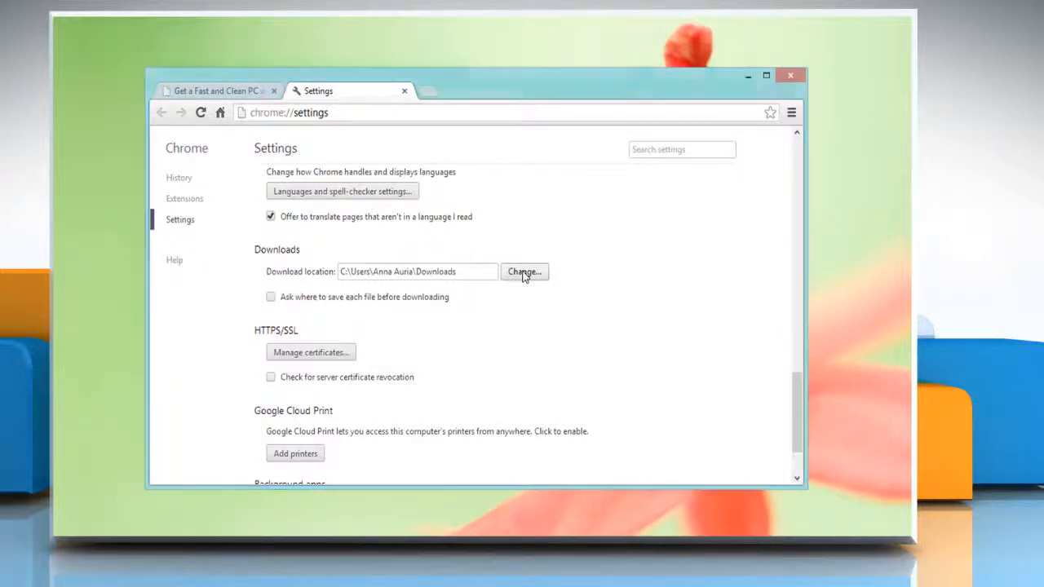
left_click(523, 270)
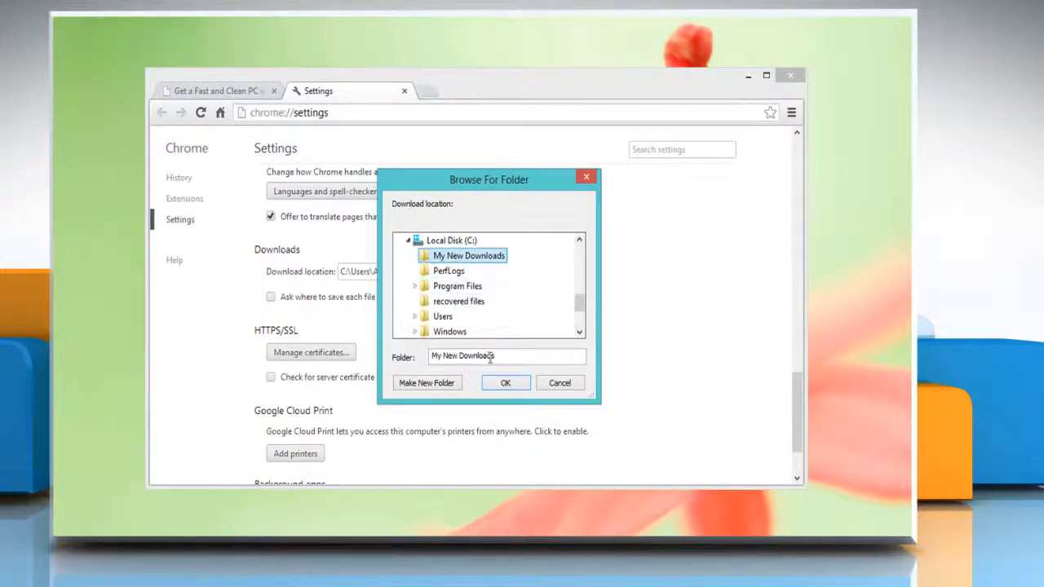
left_click(506, 382)
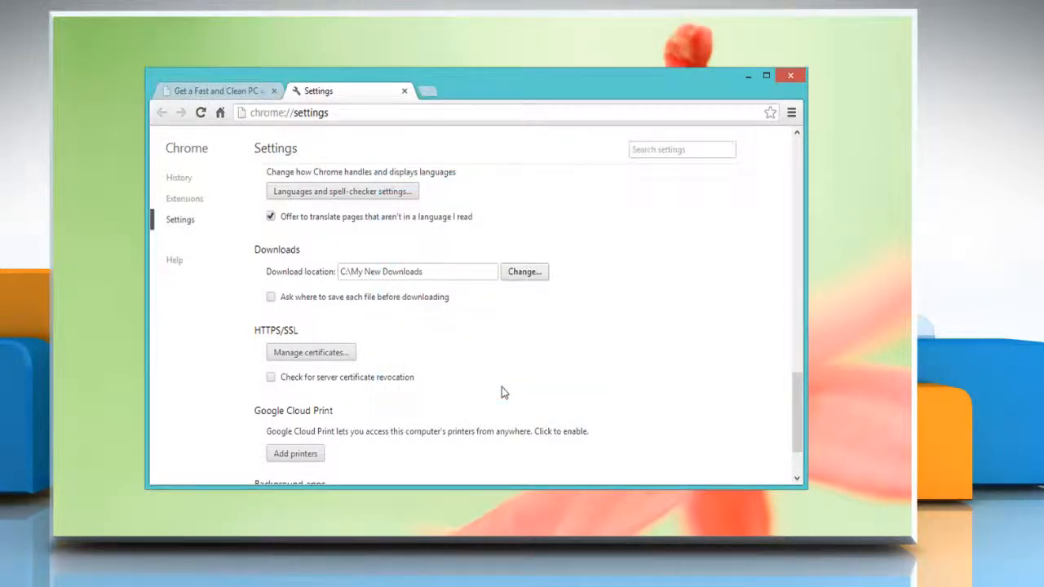
mouse_move(326, 318)
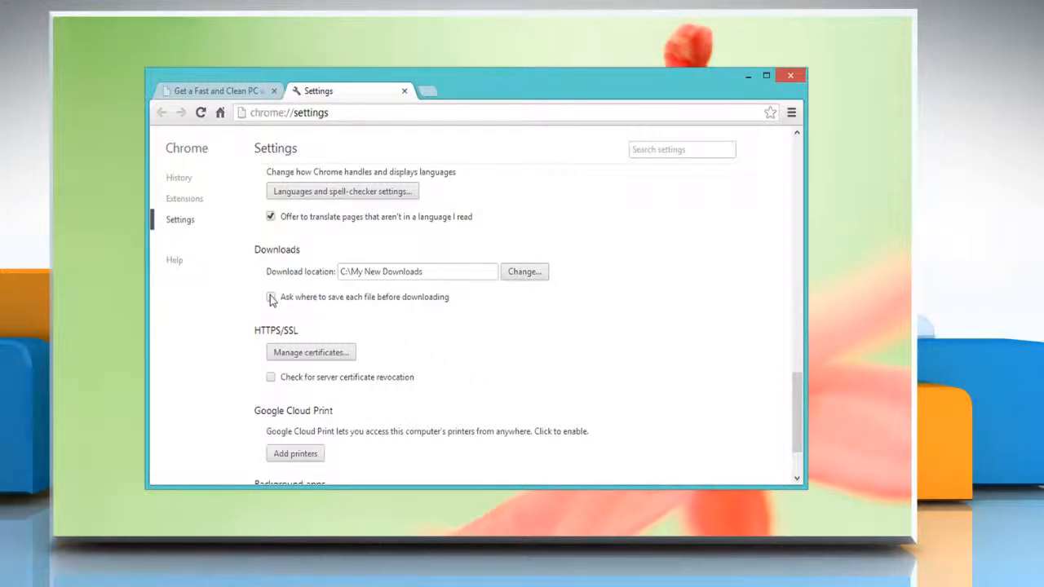
Enable 'Ask where to save each file before downloading'.
left_click(271, 297)
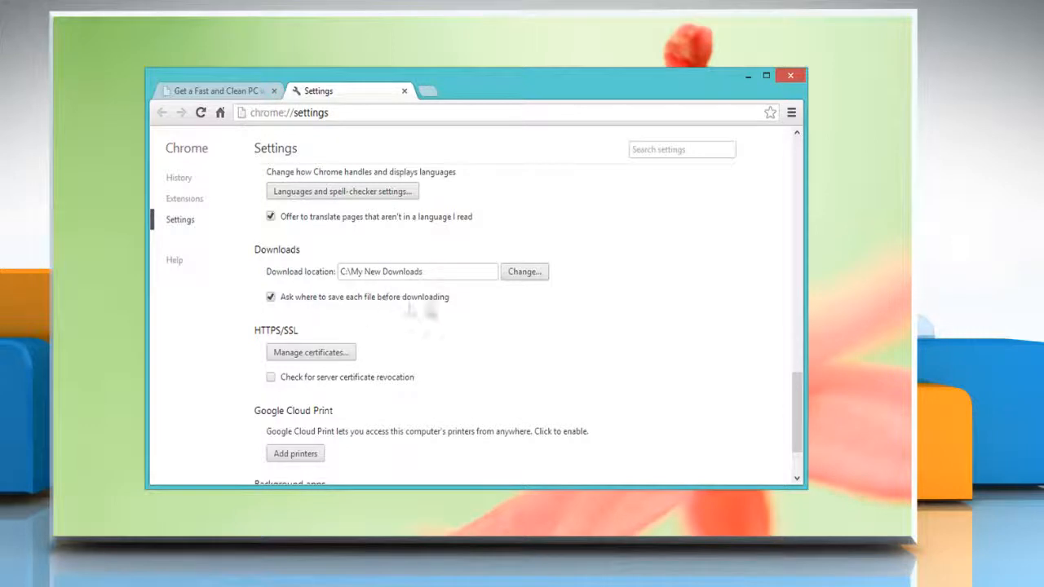
mouse_move(525, 322)
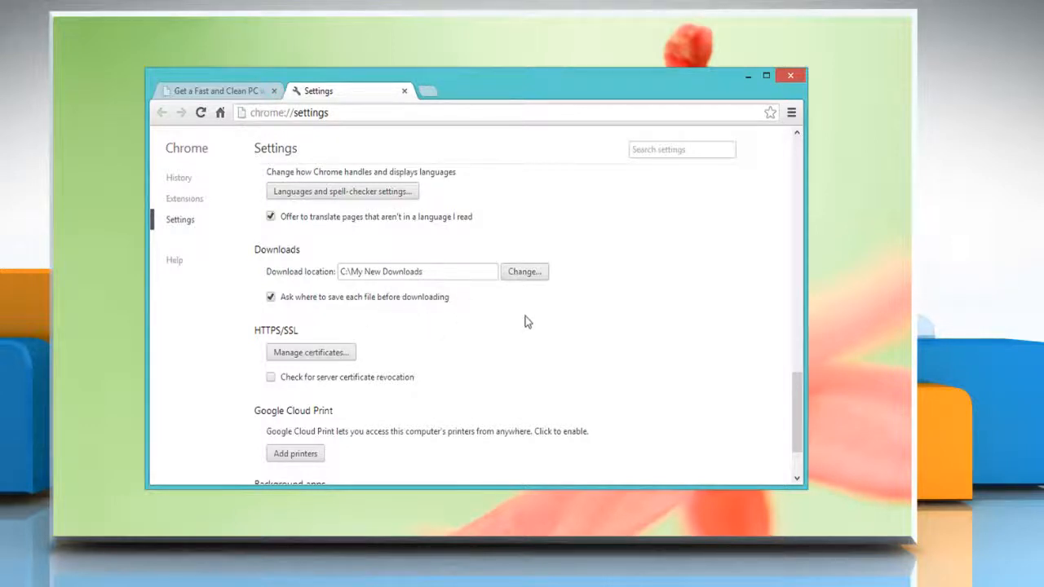